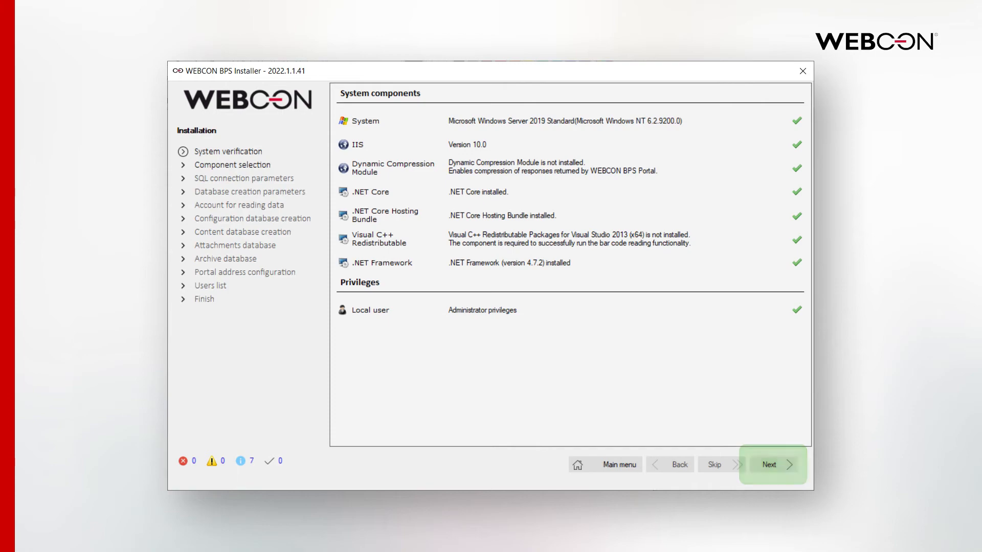
- Accept system verification, install all four BPS components, and confirm the installation summary
click(773, 465)
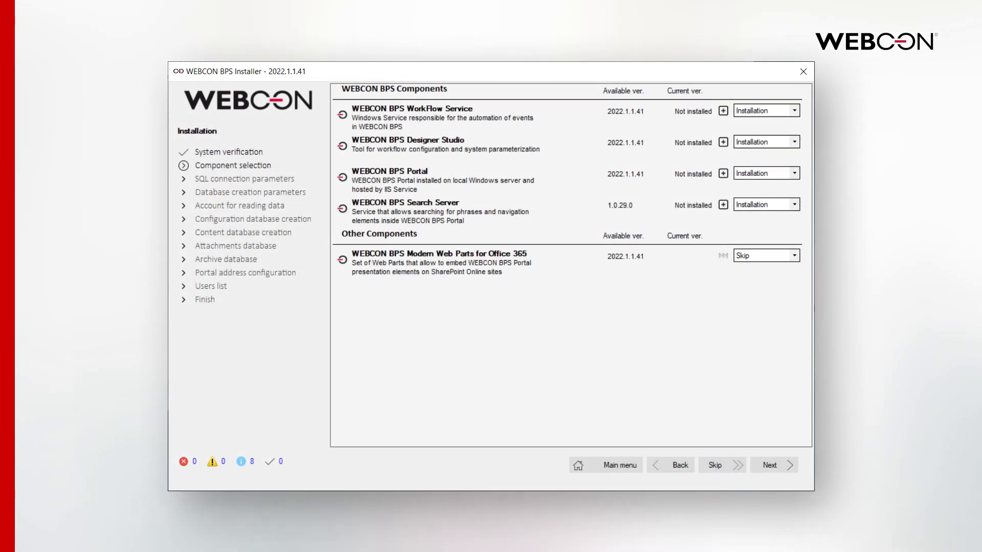
mouse_move(773, 466)
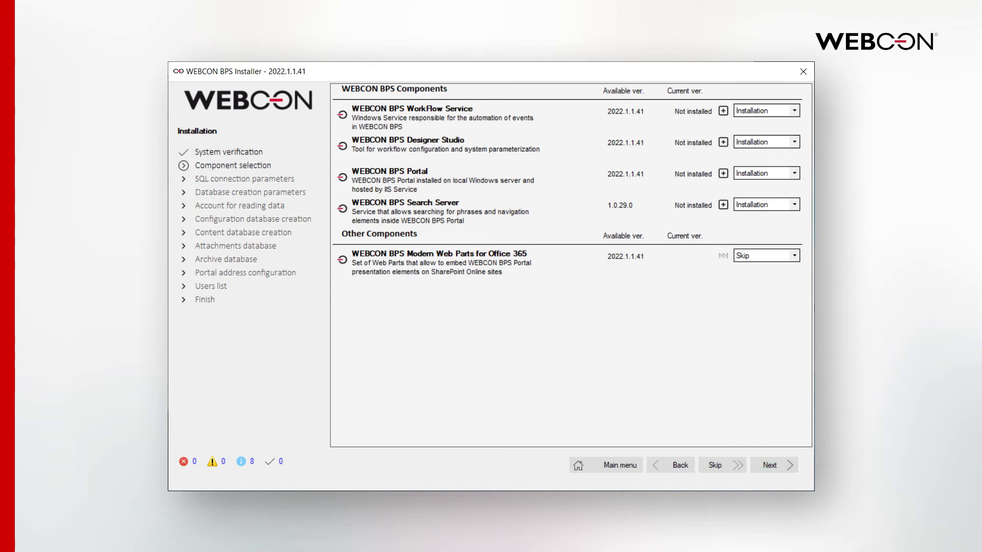
click(773, 465)
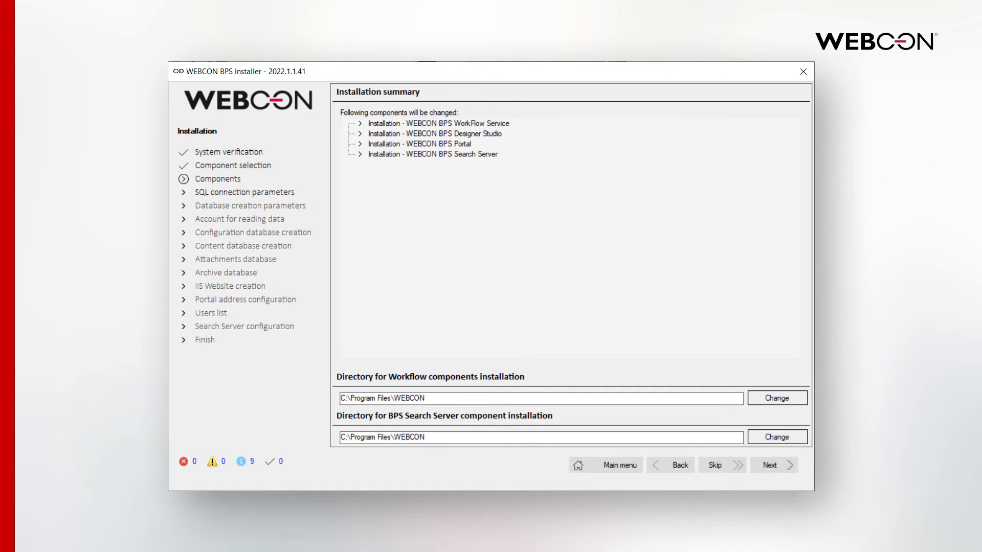
click(769, 465)
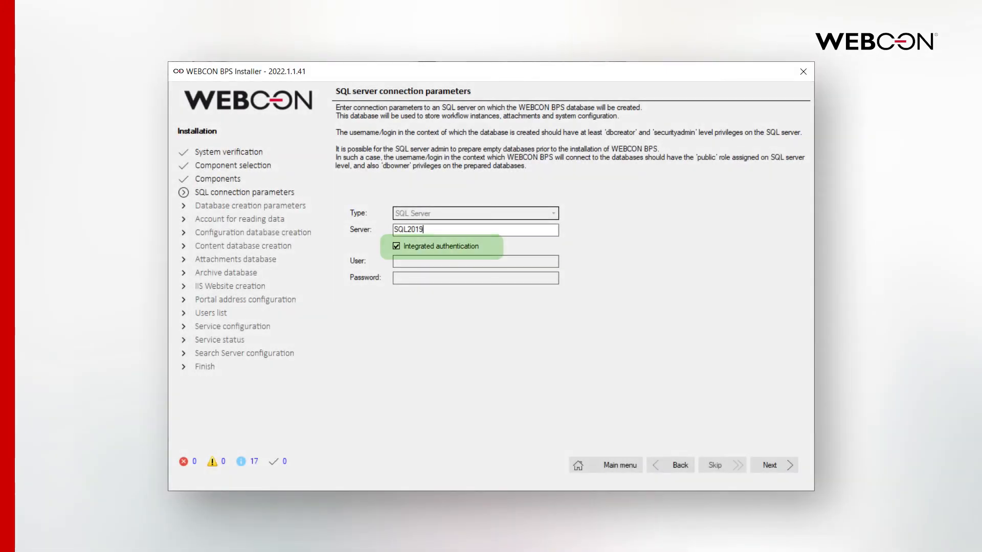
mouse_move(774, 465)
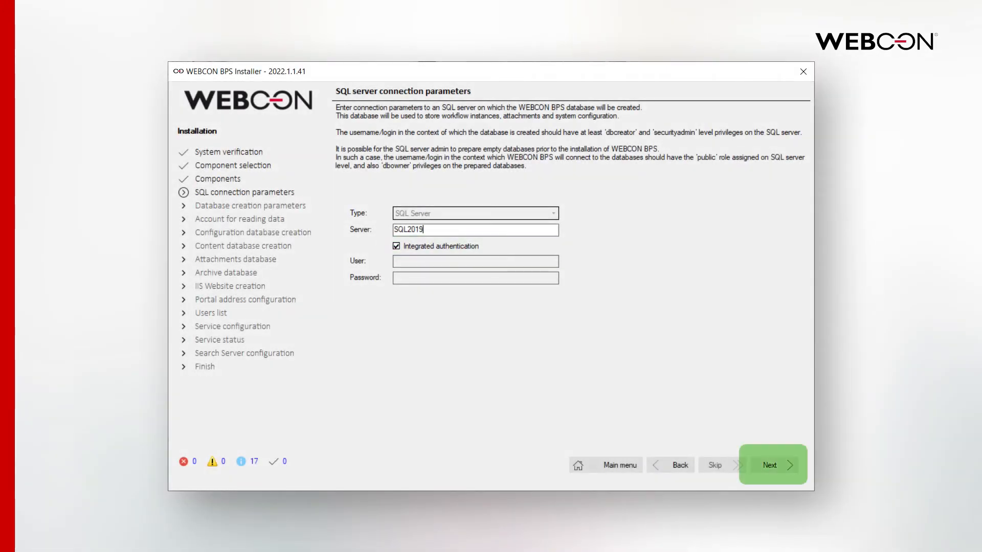
- Accept SQL2019 integrated-auth connection, database language and owner, and the owner account for reading data
click(773, 465)
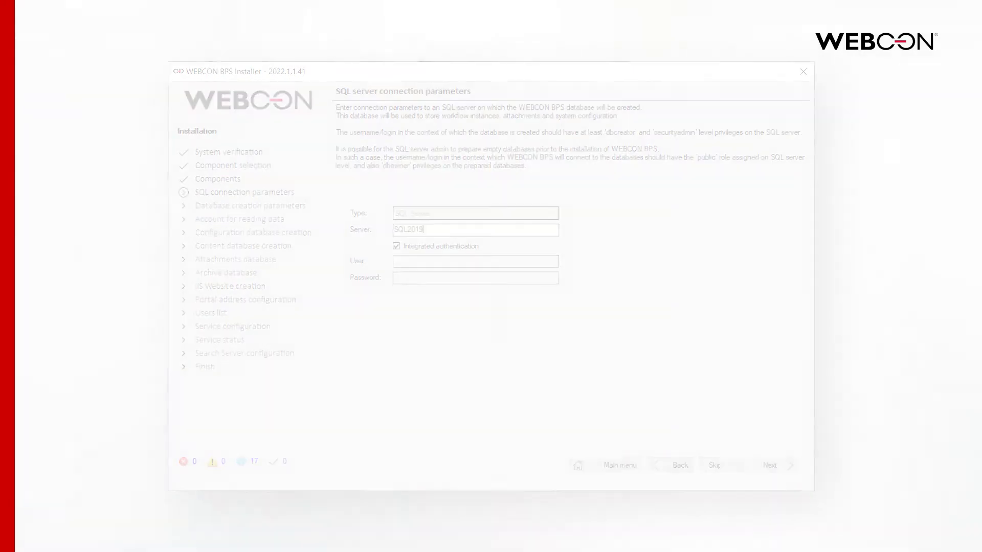
click(770, 465)
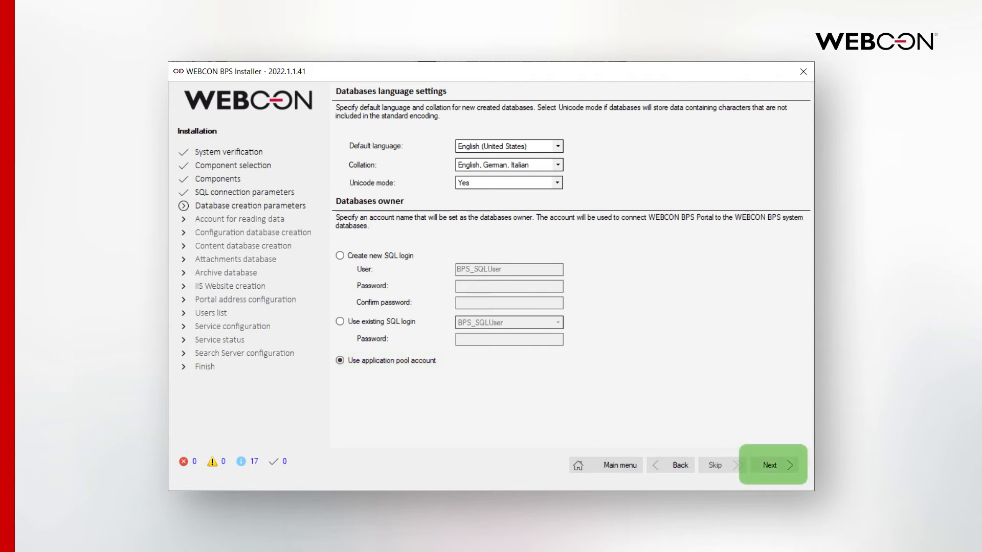
click(773, 466)
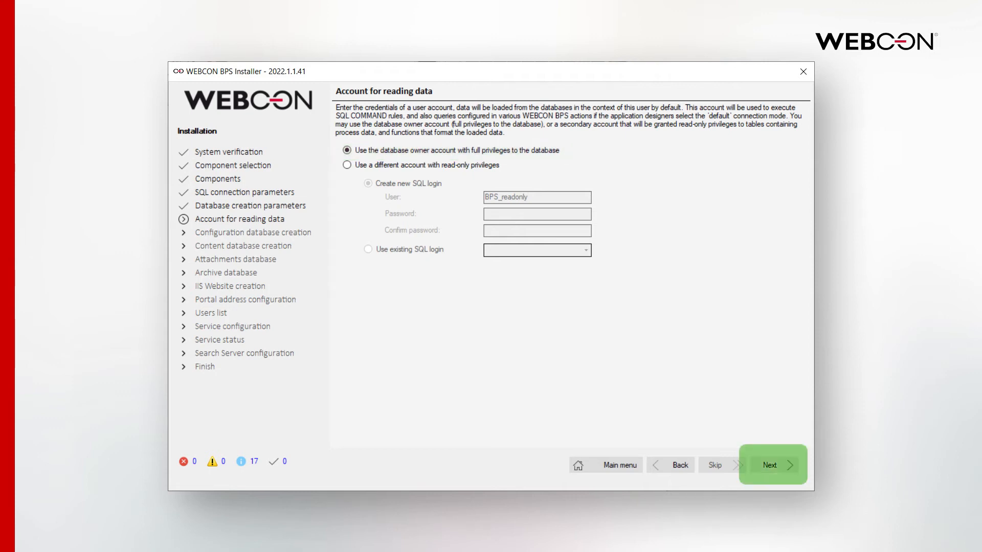
click(773, 465)
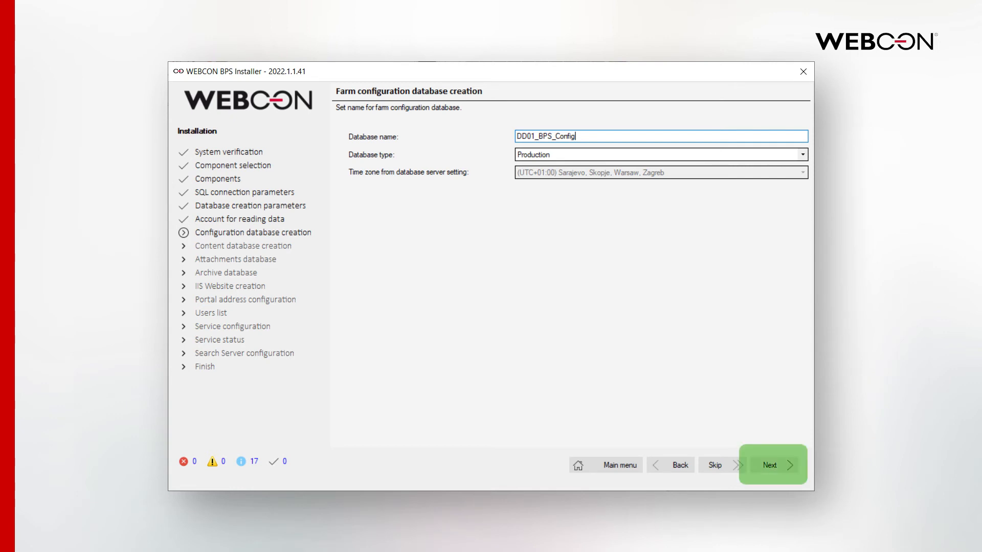
- Create the Production-type configuration database DD01_BPS_Config
click(772, 465)
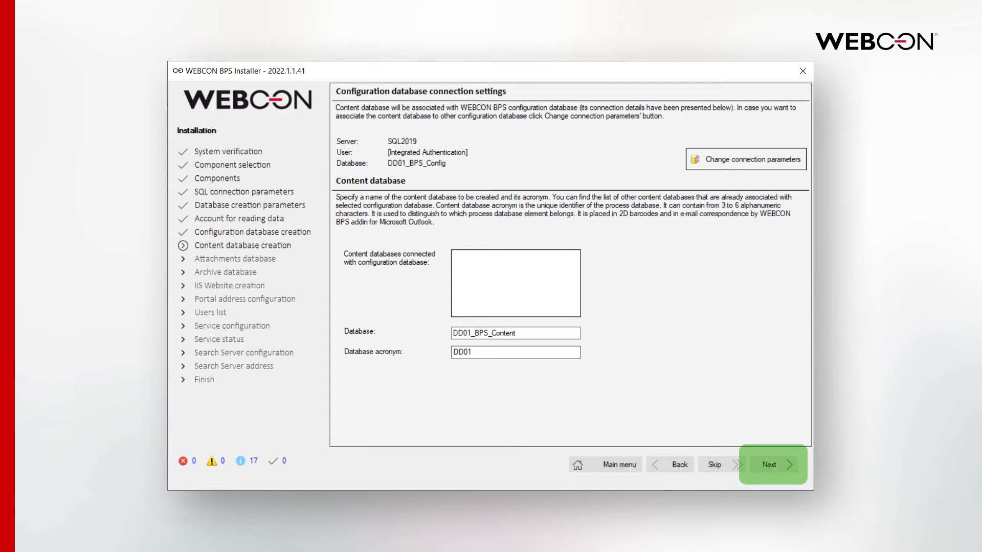
- Create DD01_BPS_Content with acronym DD01, acknowledge privileges, and decline another content database
click(773, 465)
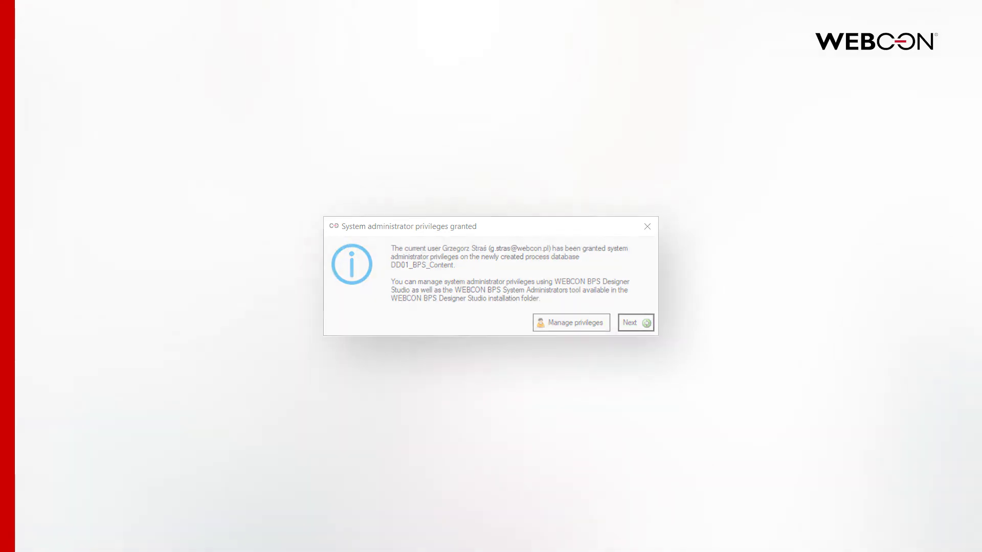
click(635, 323)
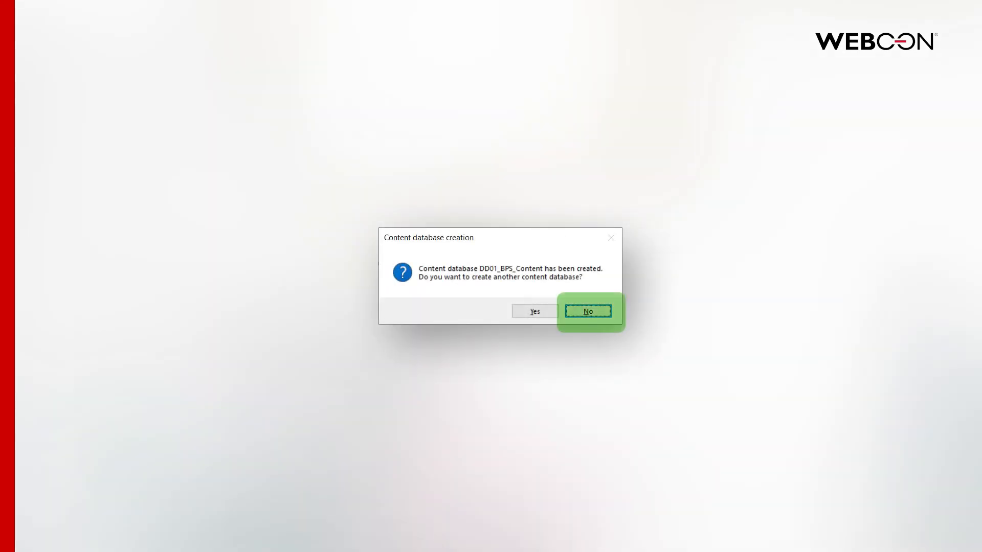
click(588, 312)
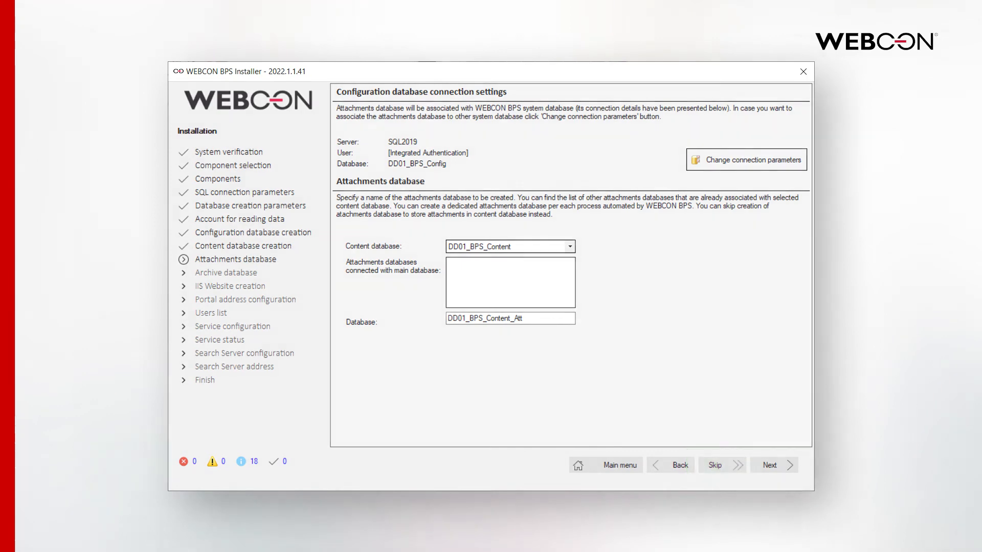
- Create the DD01_BPS_Content_Att attachments database for DD01_BPS_Content
click(774, 465)
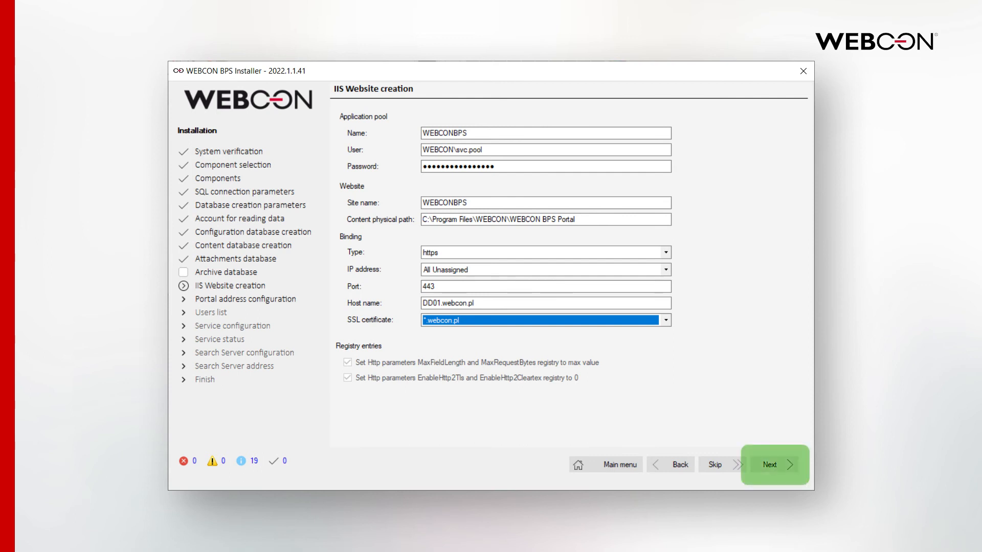
- Create IIS site WEBCONBPS with an https binding on port 443 for DD01.webcon.pl
click(774, 465)
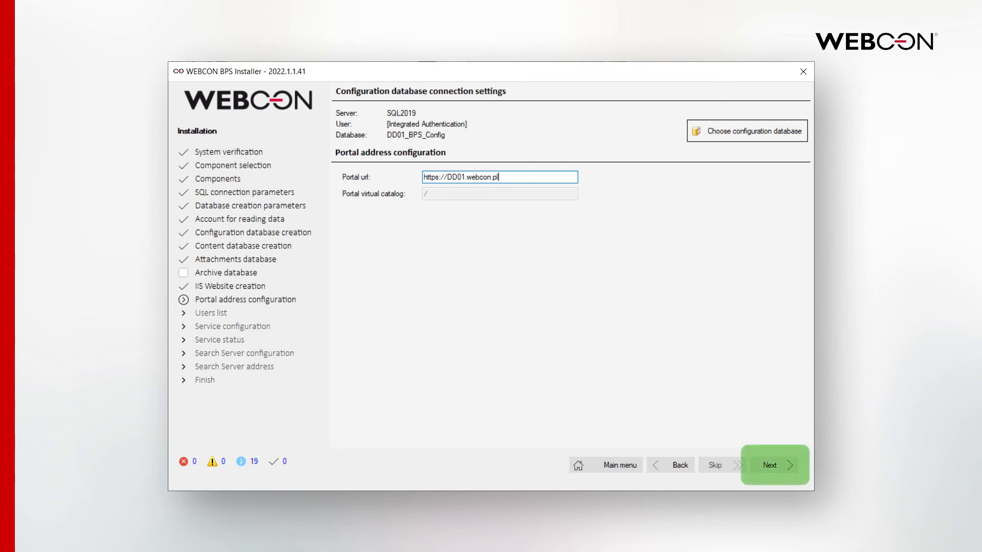
click(774, 465)
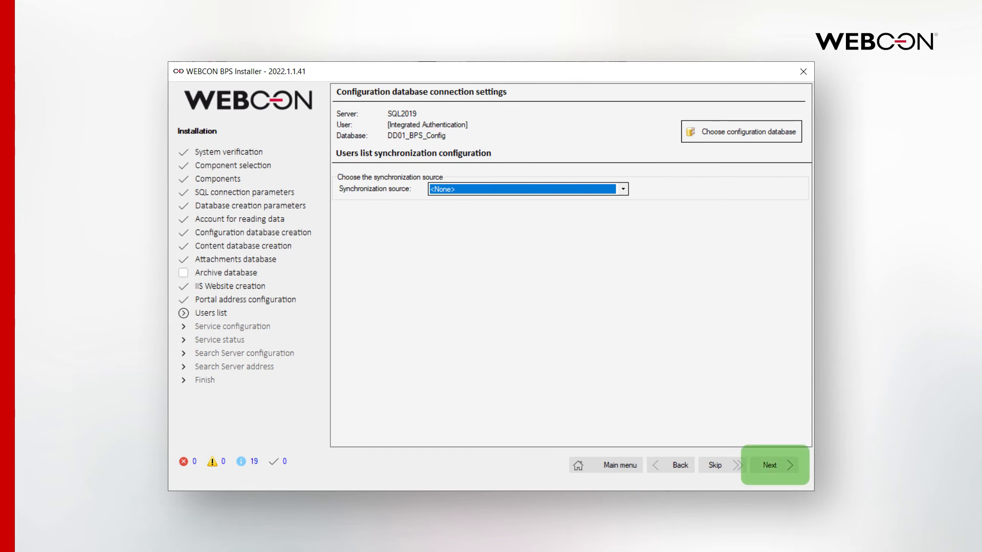
click(775, 465)
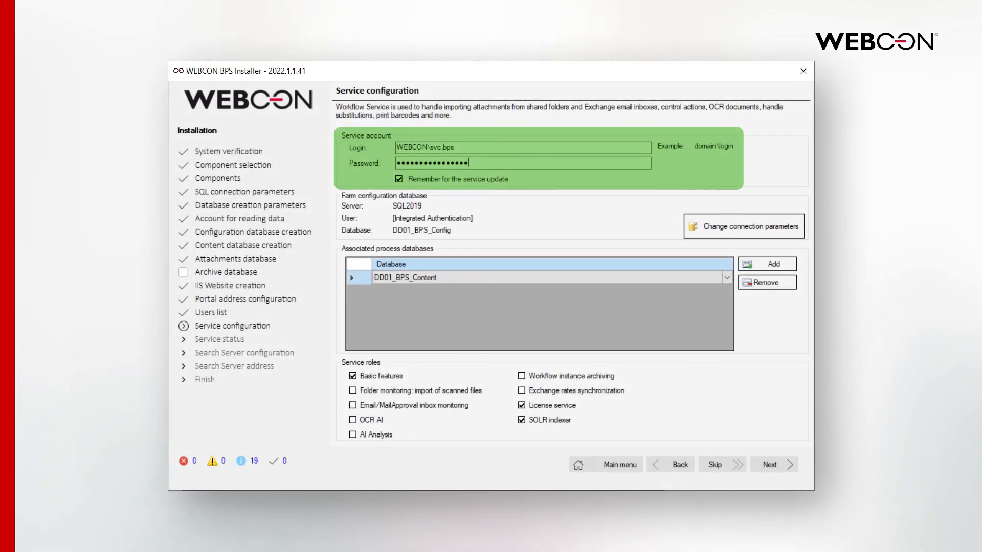
mouse_move(774, 465)
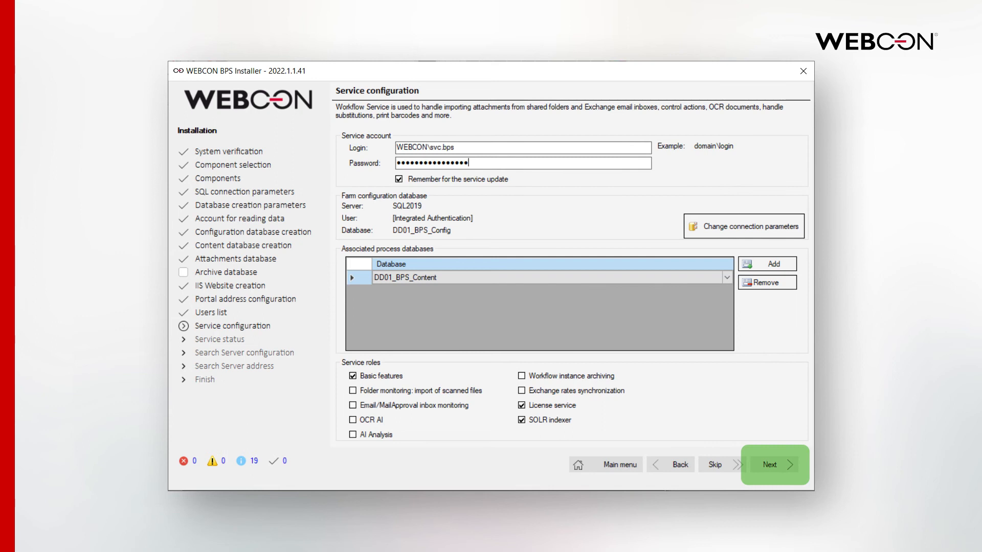
- Apply the WEBCON\svc.bps workflow service account and roles, then accept the running service status
click(775, 465)
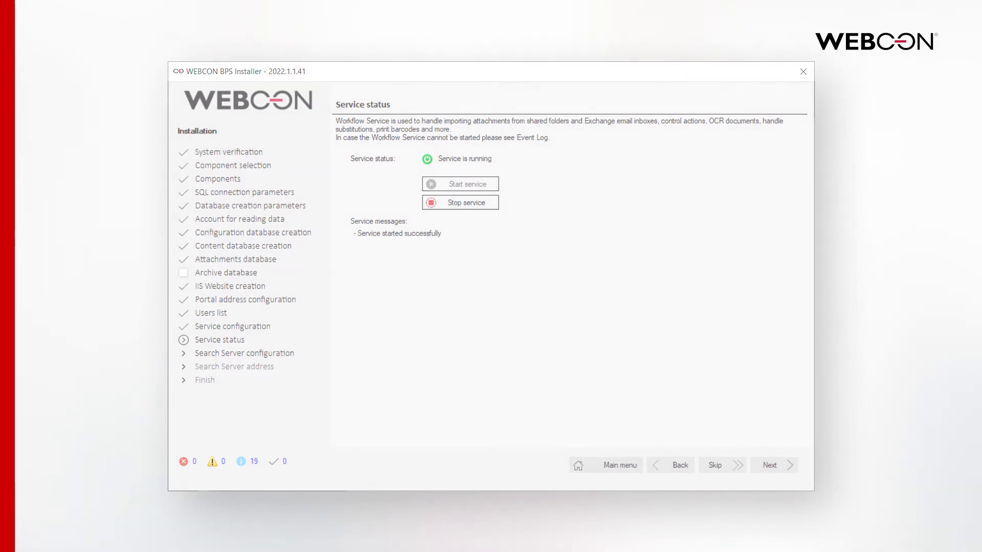
click(769, 465)
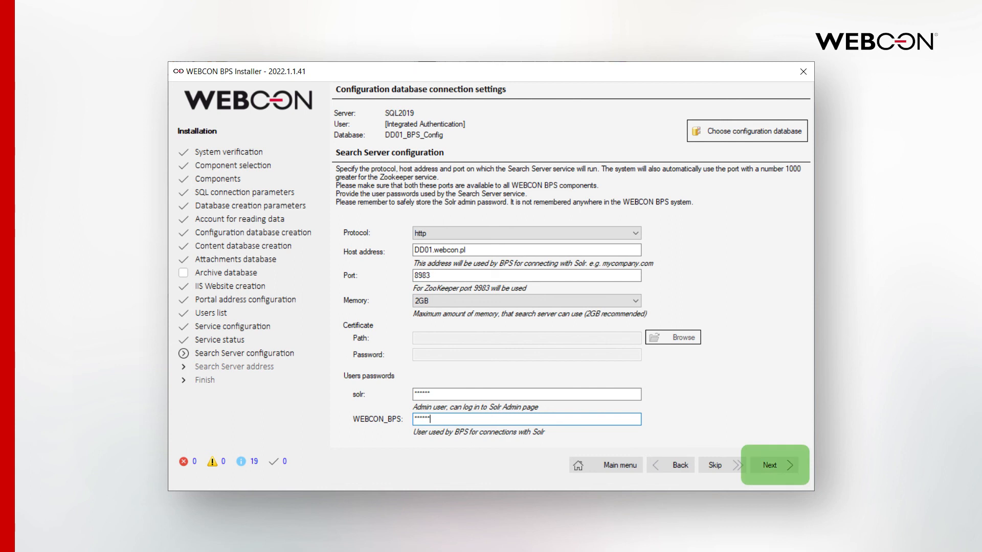
- Apply Search Server settings for DD01.webcon.pl port 8983 and finish to launch Designer Studio
click(774, 465)
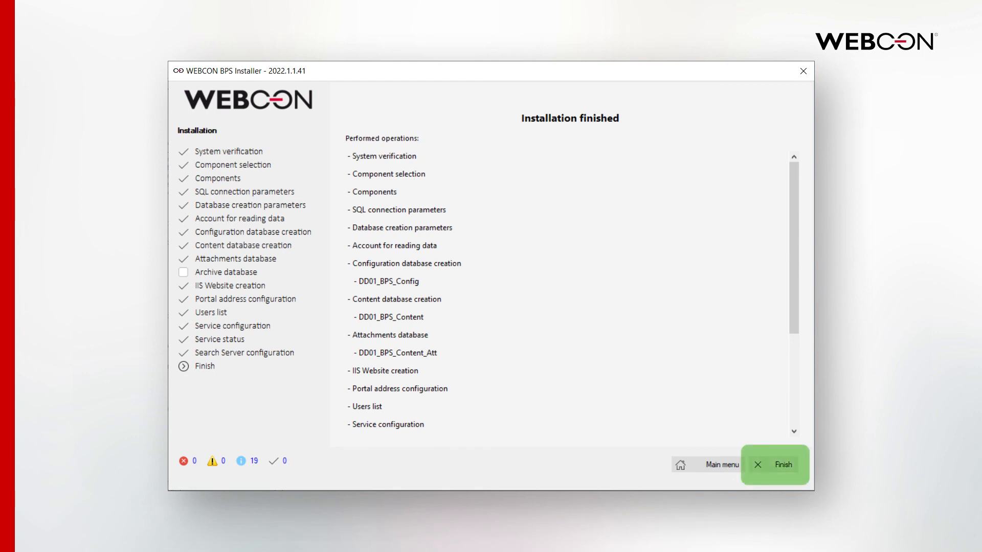
click(775, 465)
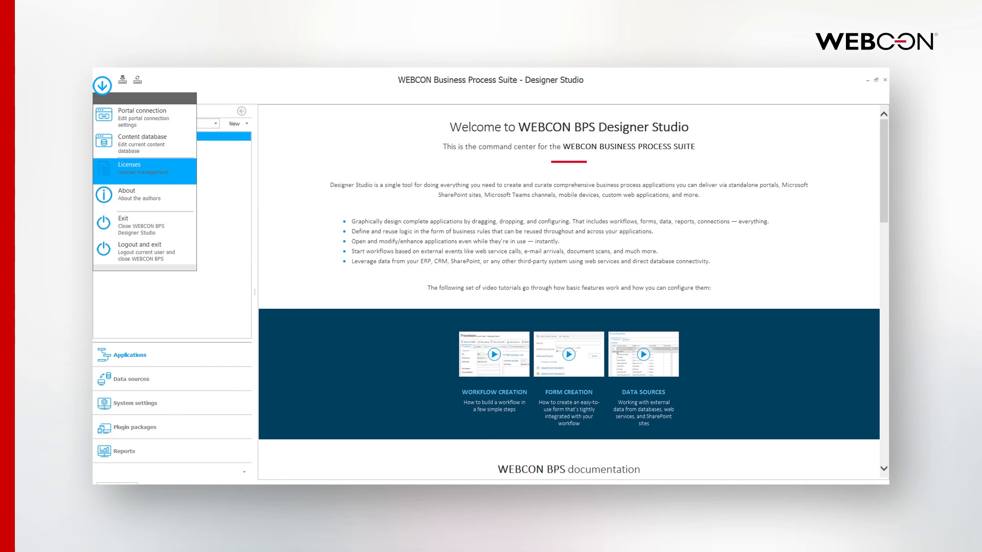